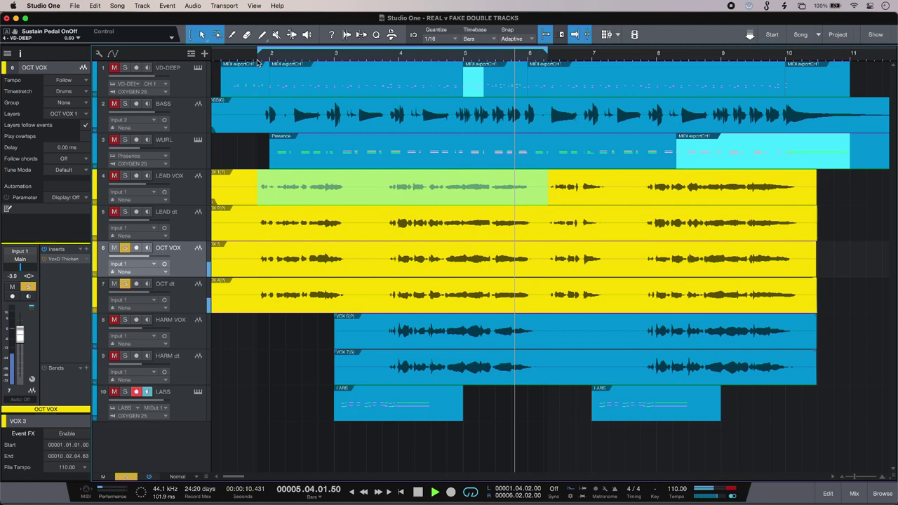
- Open the VoxDoubler Thicken plugin window on the OCT VOX track
click(418, 491)
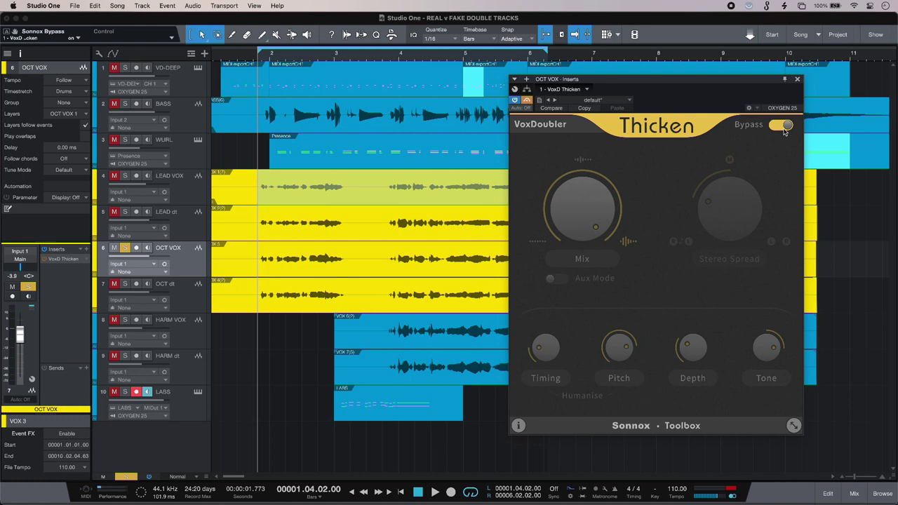
- Enable OCT VOX Thicken at 100% mix, then select LEAD VOX
click(782, 124)
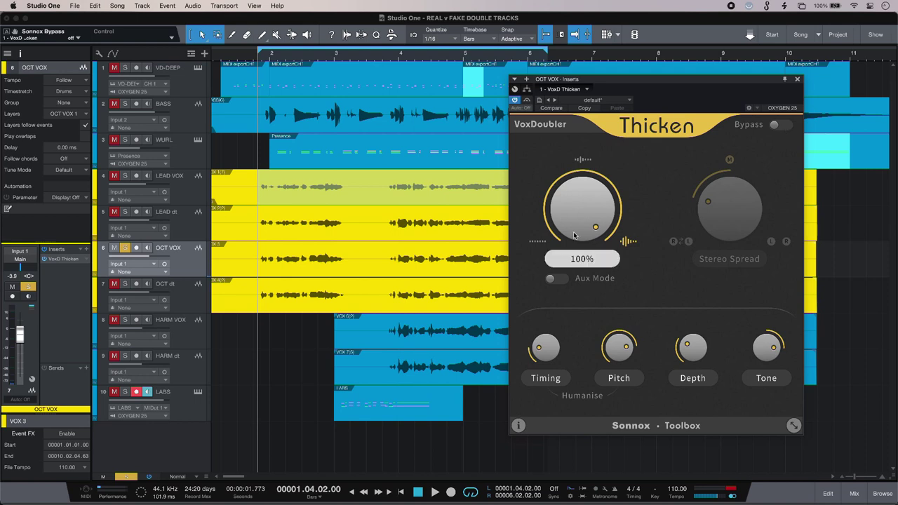
mouse_move(579, 230)
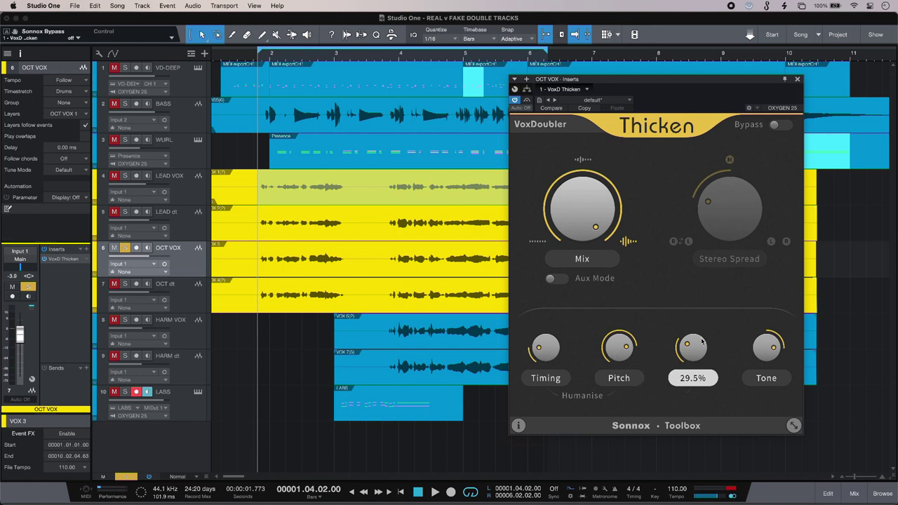
mouse_move(717, 339)
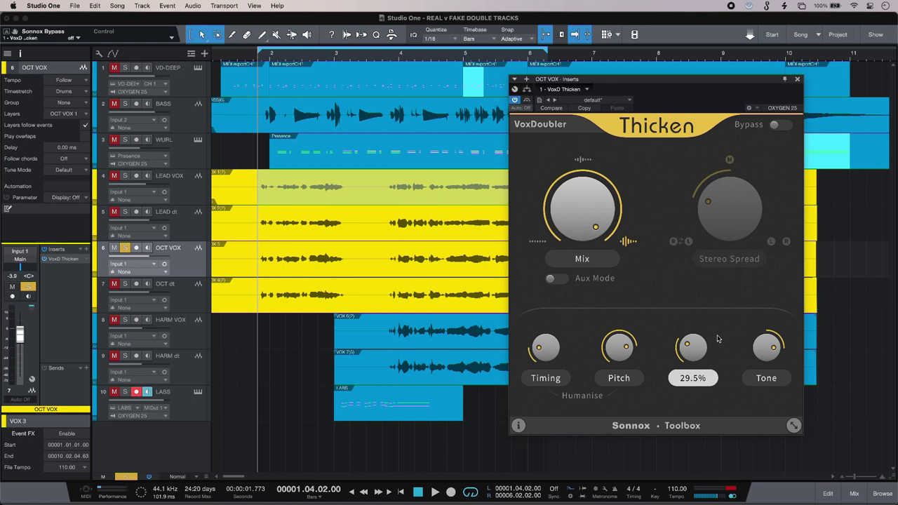
click(168, 175)
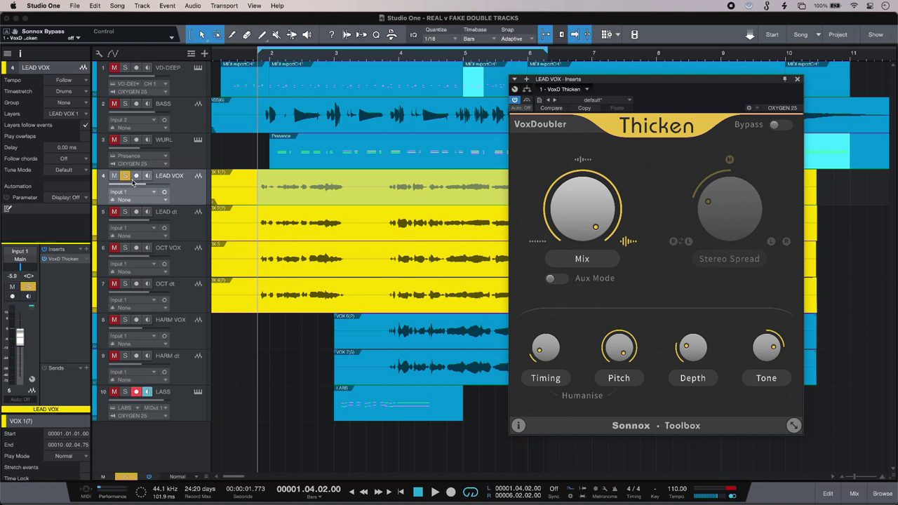
- Toggle the LEAD VOX Thicken bypass off and on, then play the fake doubles
click(781, 124)
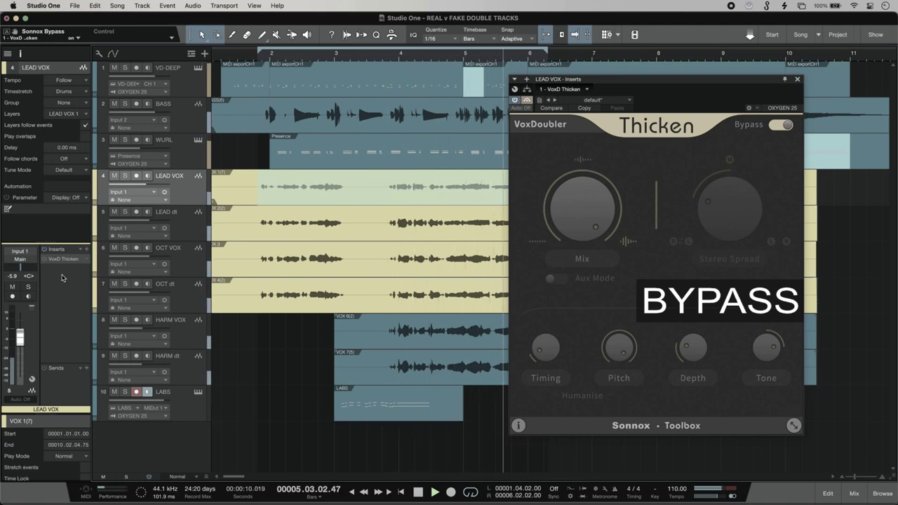
click(781, 124)
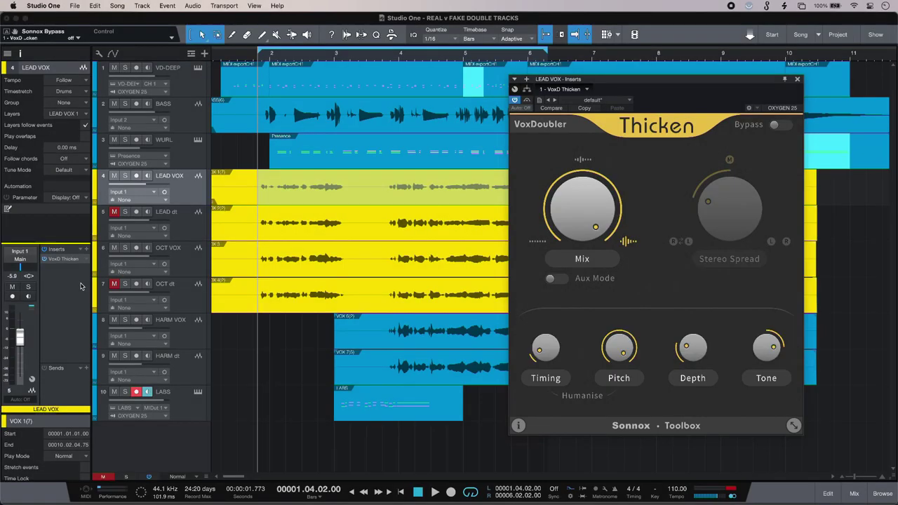
click(434, 492)
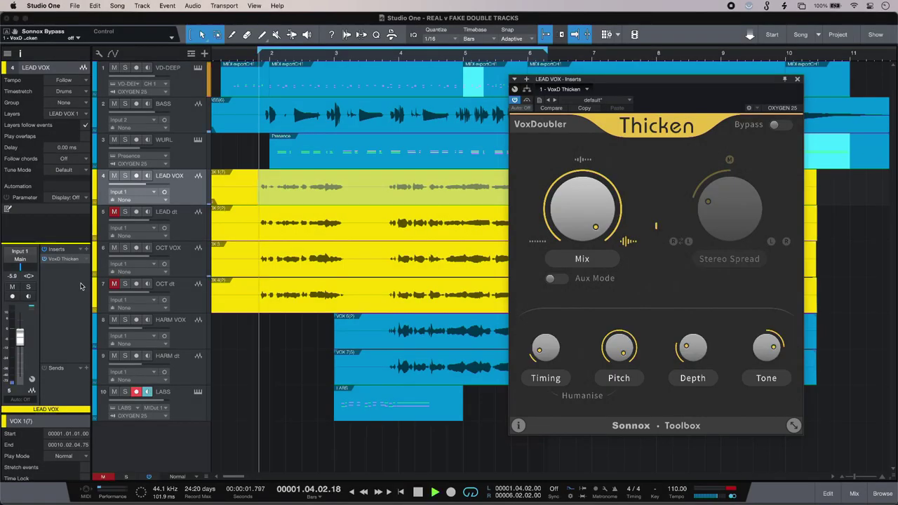